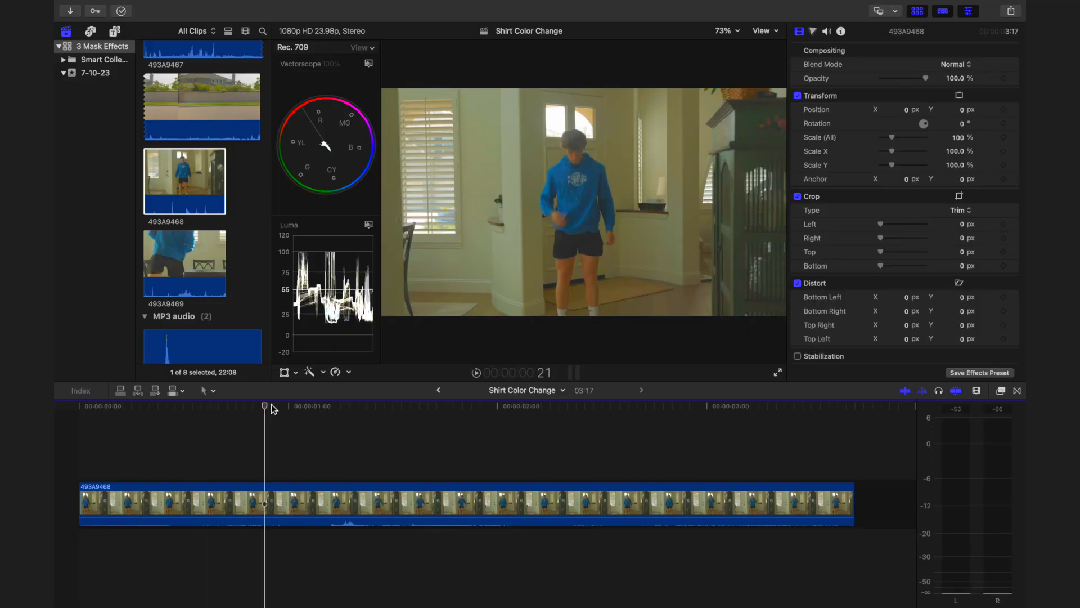
# Show the Color inspector's Add Correction options for the hoodie clip
pyautogui.press('cmd+b')
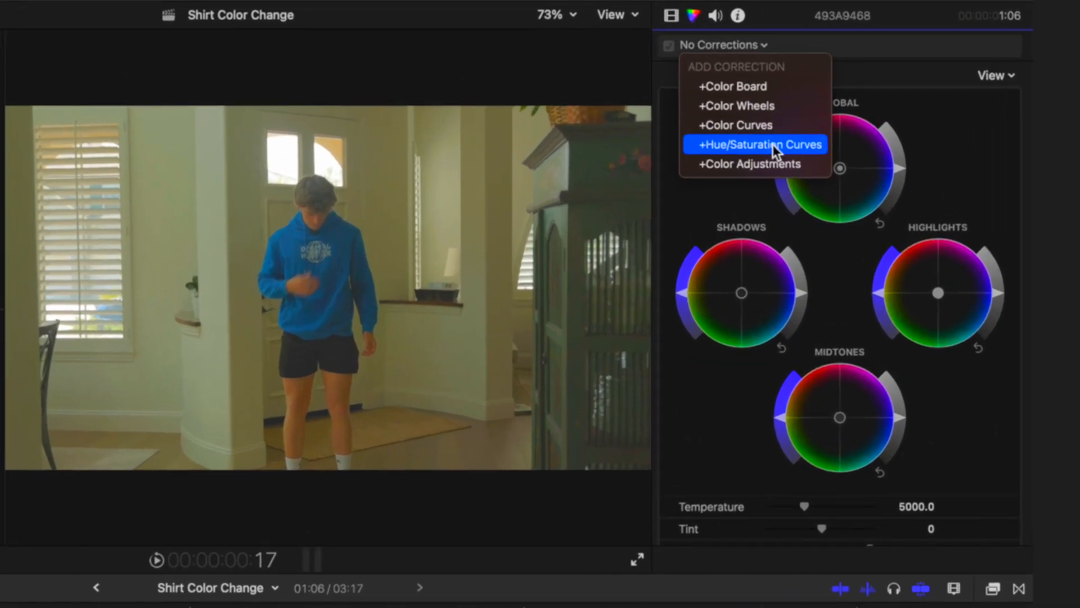
# Add a Hue/Saturation Curves correction, shift blue on HUE vs HUE to green and sample the hoodie for HUE vs SAT
pyautogui.click(758, 145)
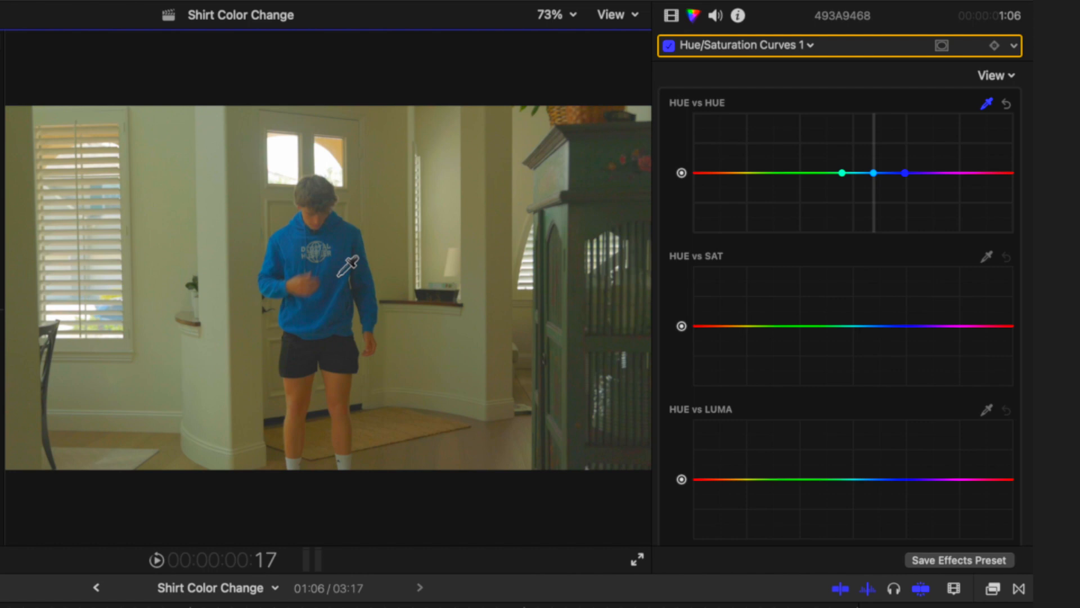
pyautogui.moveTo(874, 173); pyautogui.dragTo(875, 156)
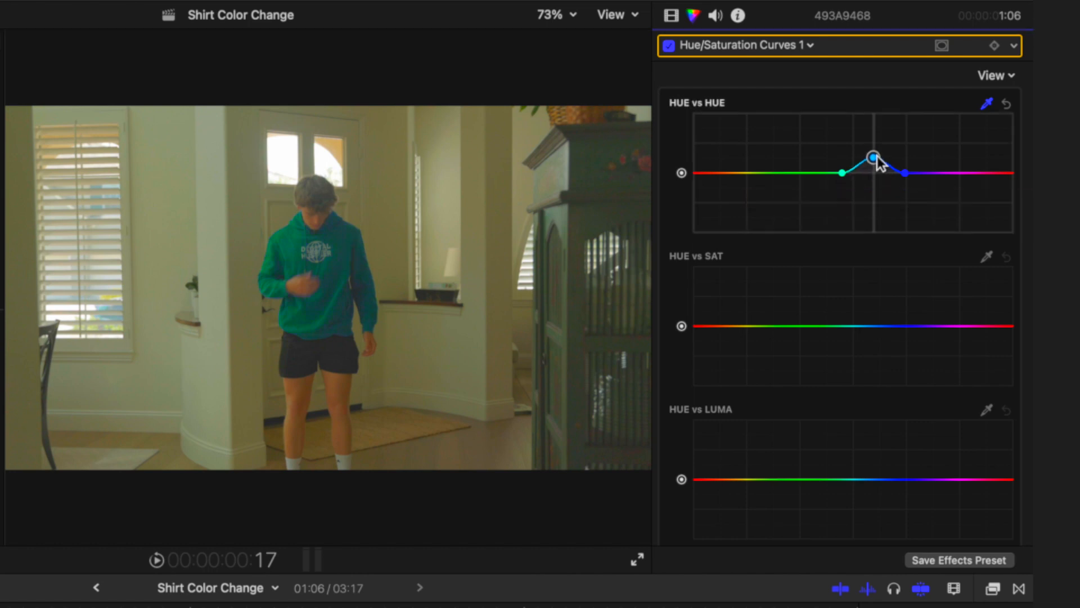
pyautogui.moveTo(877, 155); pyautogui.dragTo(859, 162)
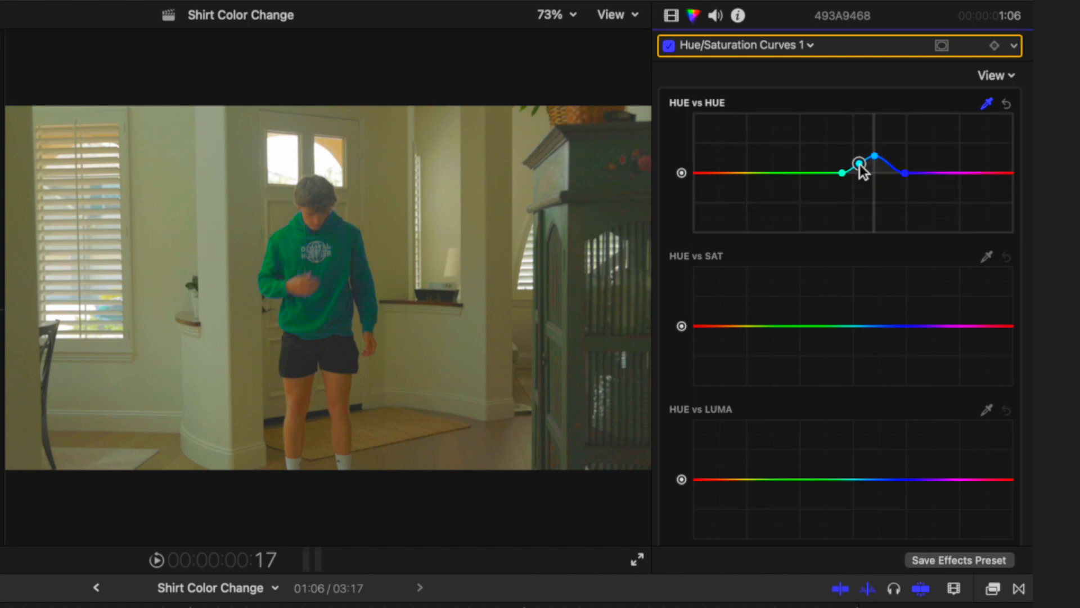
pyautogui.moveTo(860, 164); pyautogui.dragTo(841, 172)
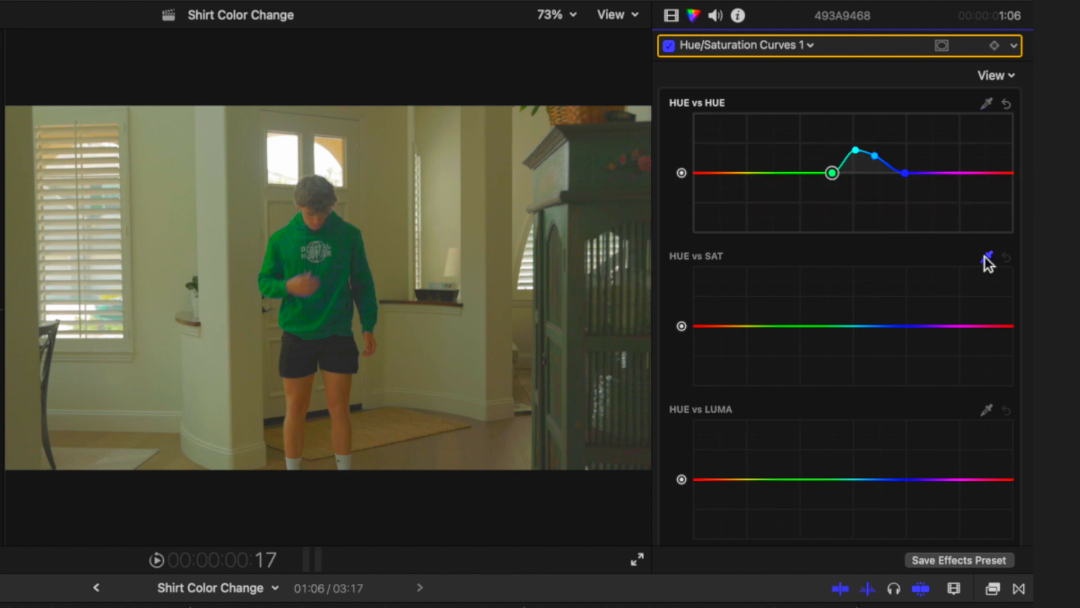
pyautogui.click(986, 256)
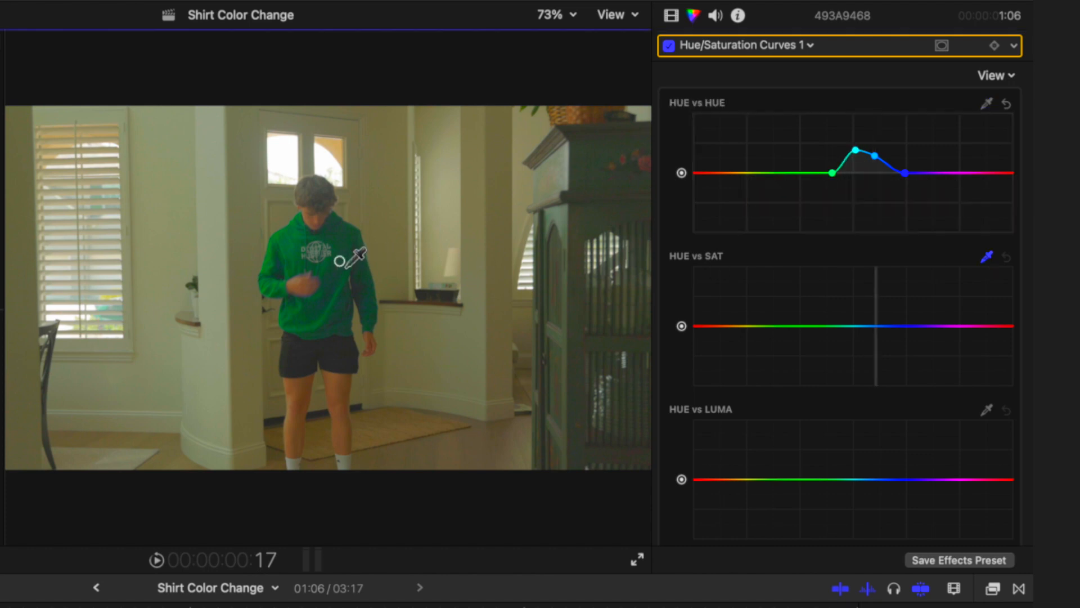
pyautogui.click(876, 326)
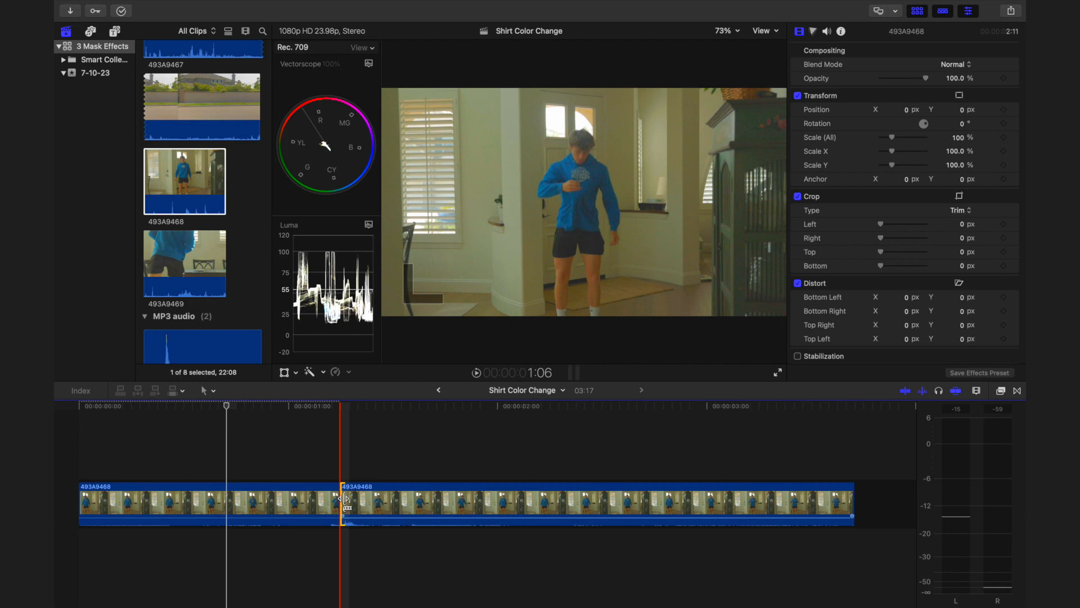
# Add the default cross dissolve at the selected edit point with Cmd+T
pyautogui.press('cmd+t')
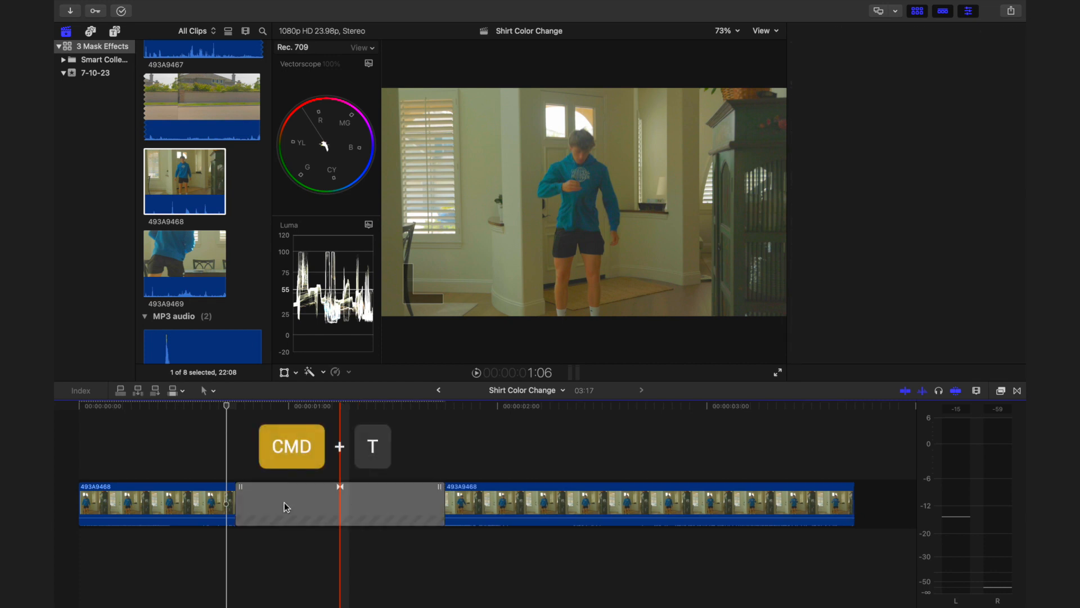
pyautogui.press('cmd+t')
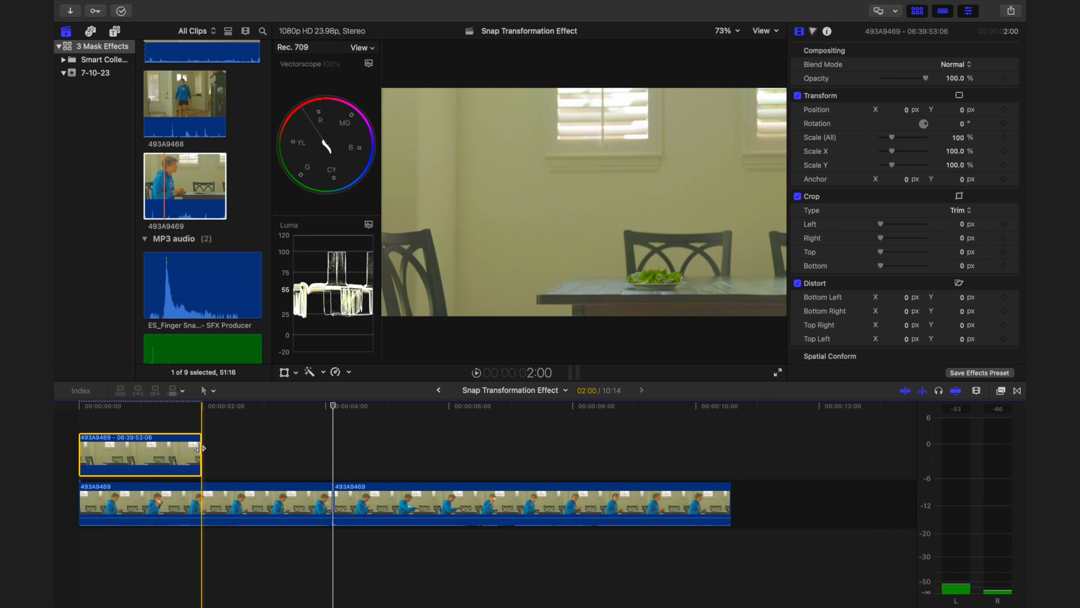
# Extend the empty-table clip to the playhead and apply Draw Mask to the upper clip
pyautogui.moveTo(201, 453); pyautogui.dragTo(331, 453)
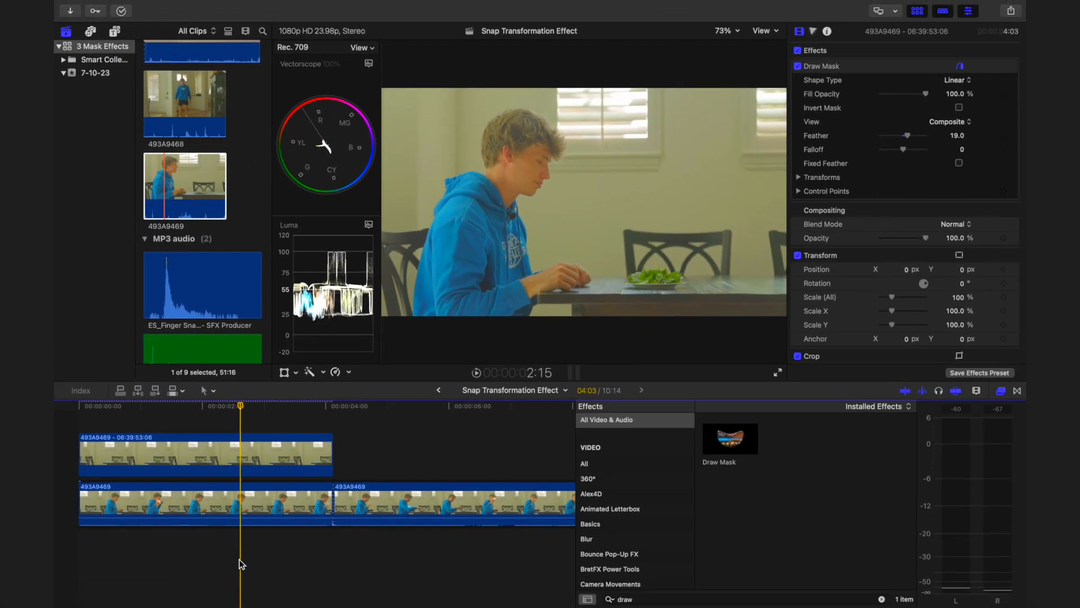
pyautogui.click(207, 503)
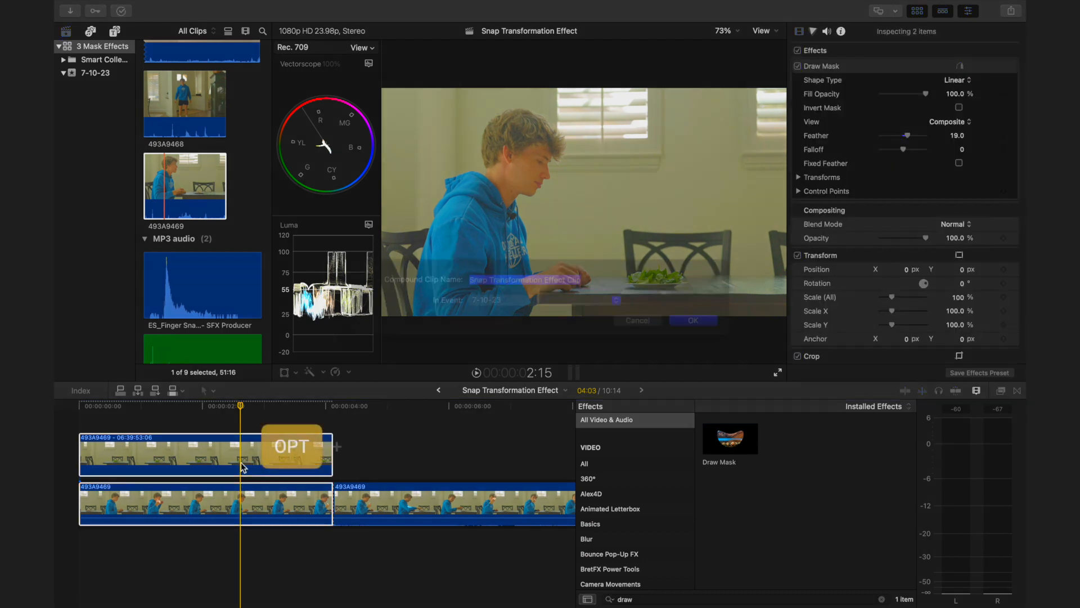
# Confirm the Snap Transformation Effect Clip compound clip and open it in the timeline
pyautogui.click(693, 321)
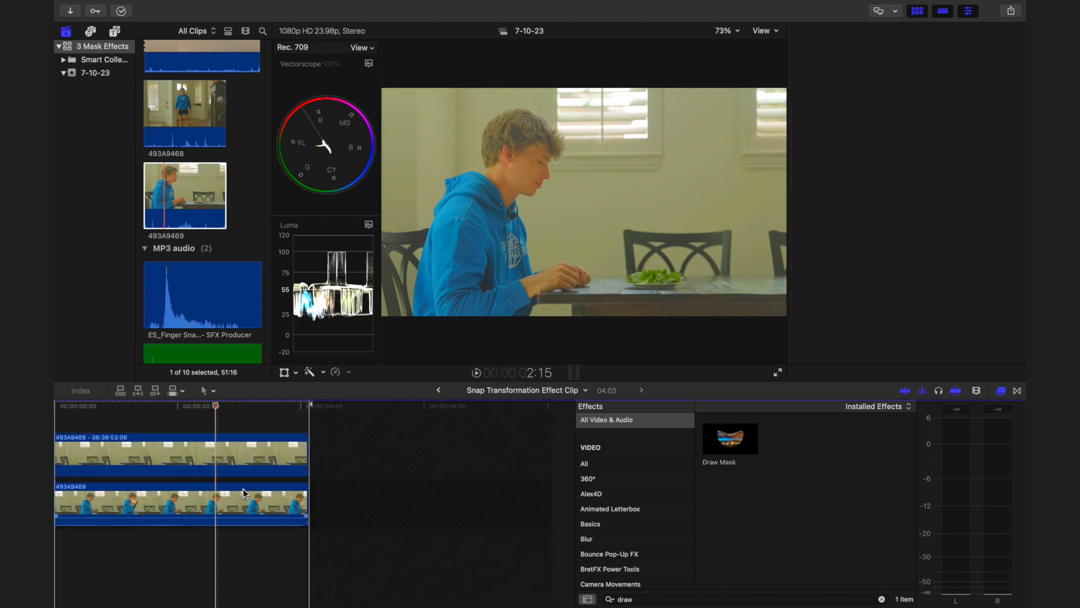
pyautogui.click(314, 461)
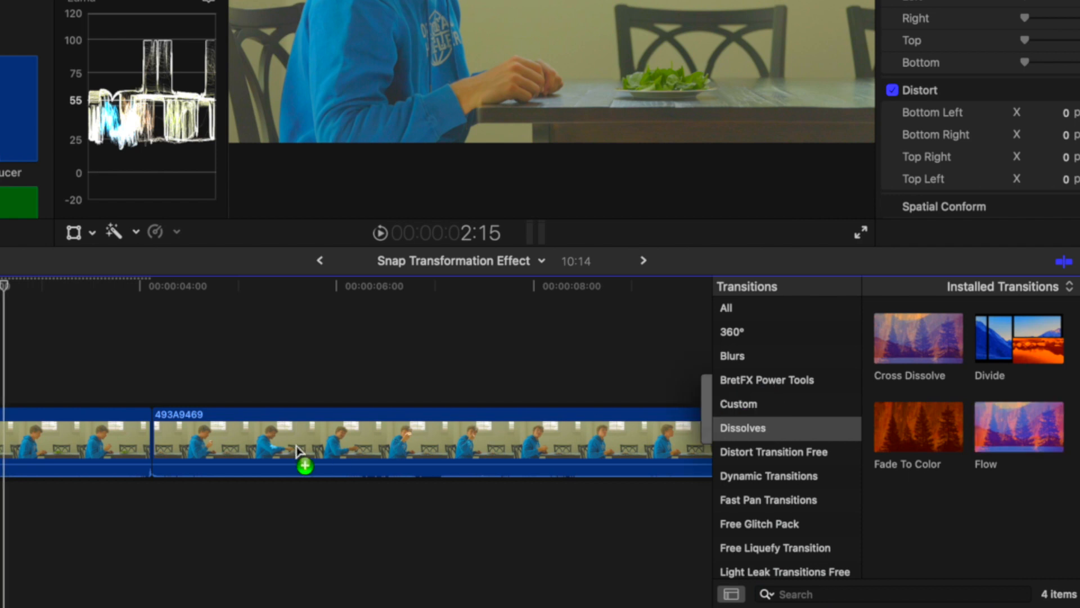
# Drag a Cross Dissolve from the Dissolves browser onto the snap cut
pyautogui.moveTo(303, 452); pyautogui.dragTo(150, 437)
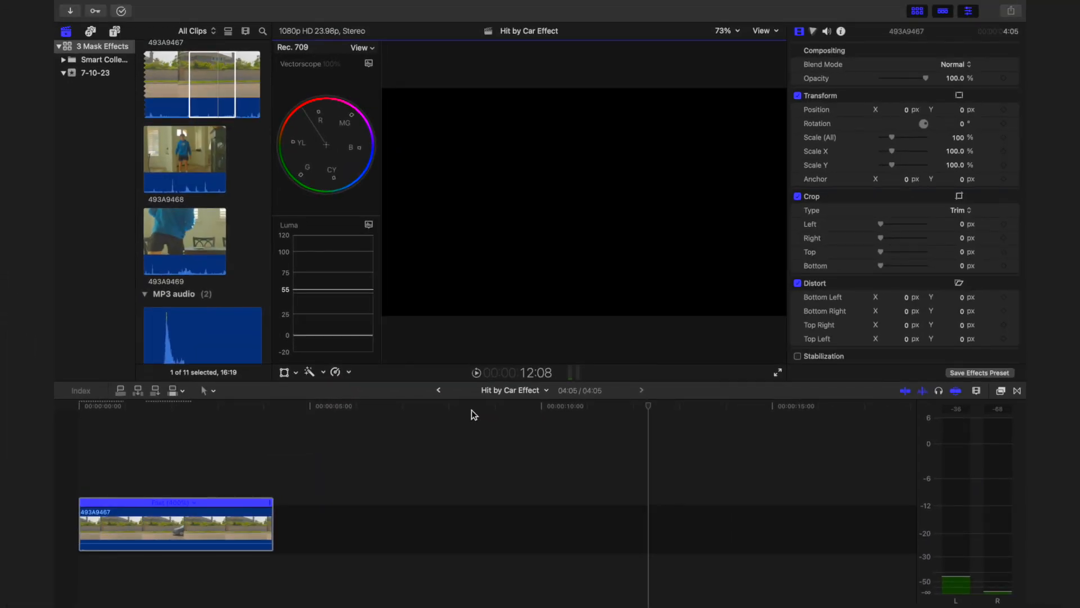
# From the mMotion Blur titles, add Predefined Extreme above clip 493A9467
pyautogui.click(115, 31)
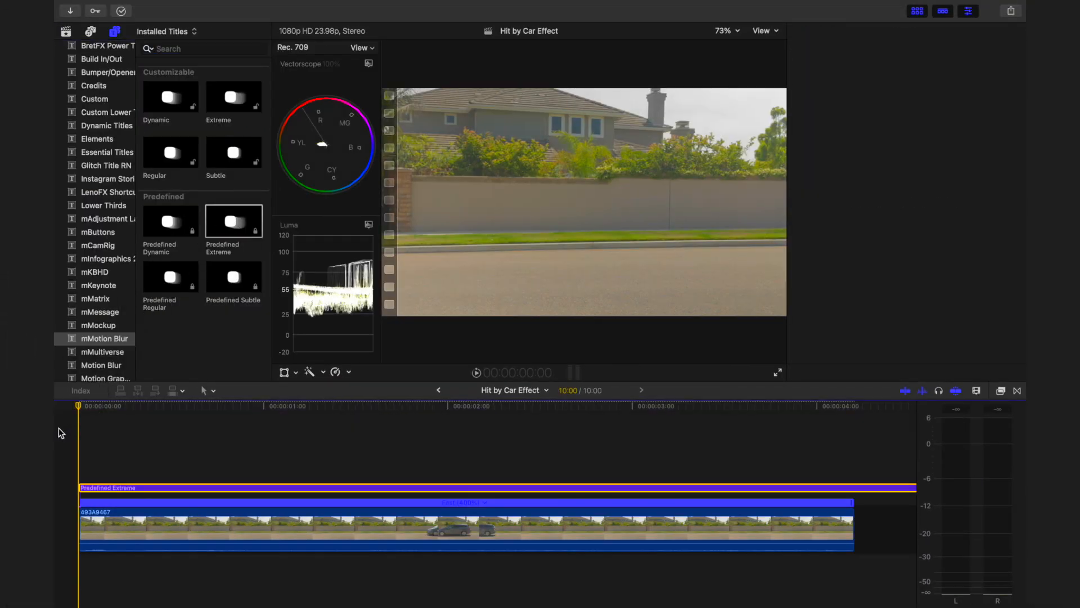
pyautogui.click(826, 32)
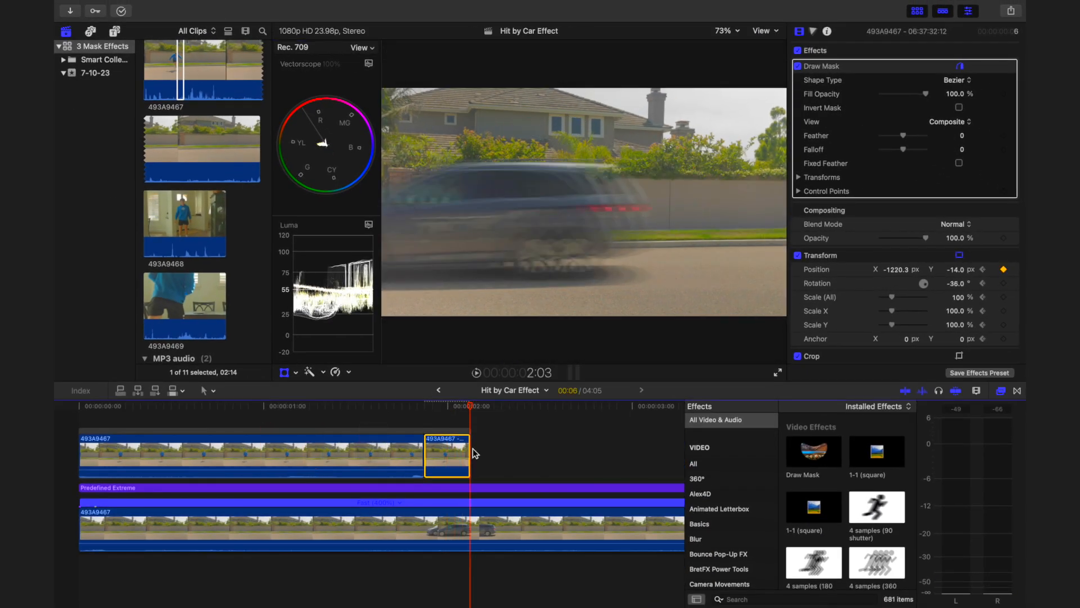
# Search 'directional' while setting up the masked car copy's keyframed position and rotation
pyautogui.write('directional')
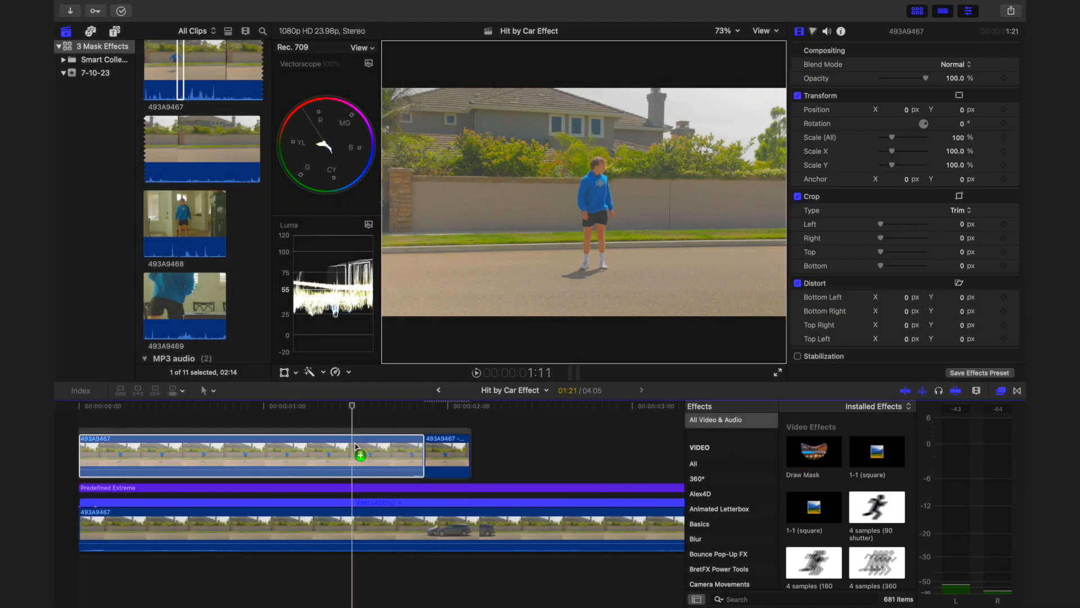
# Apply Draw Mask around the standing person and add a keyframe for the mask shape
pyautogui.doubleClick(814, 455)
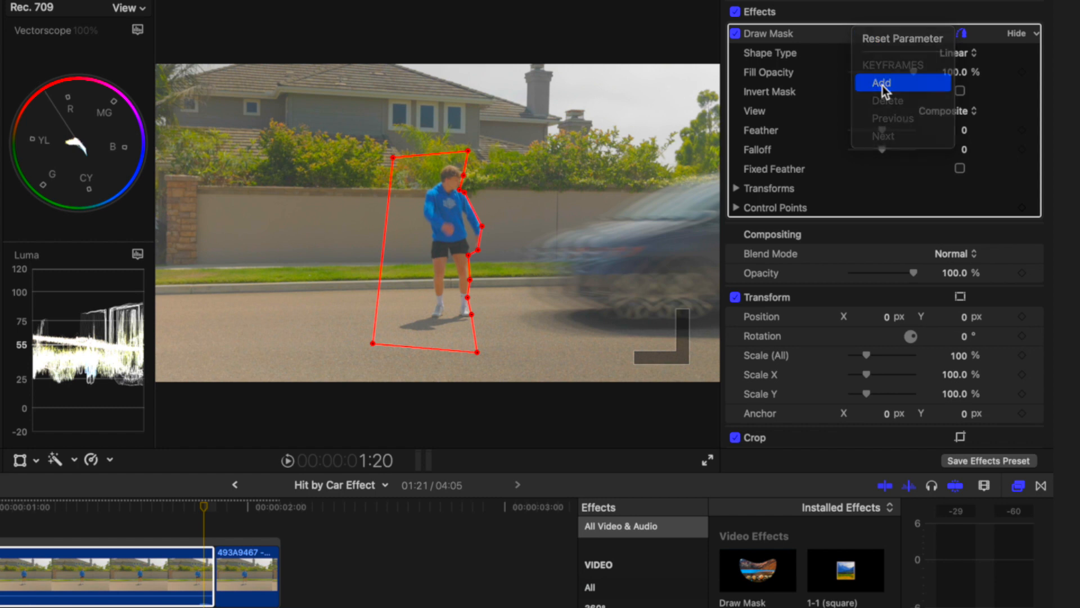
pyautogui.click(883, 83)
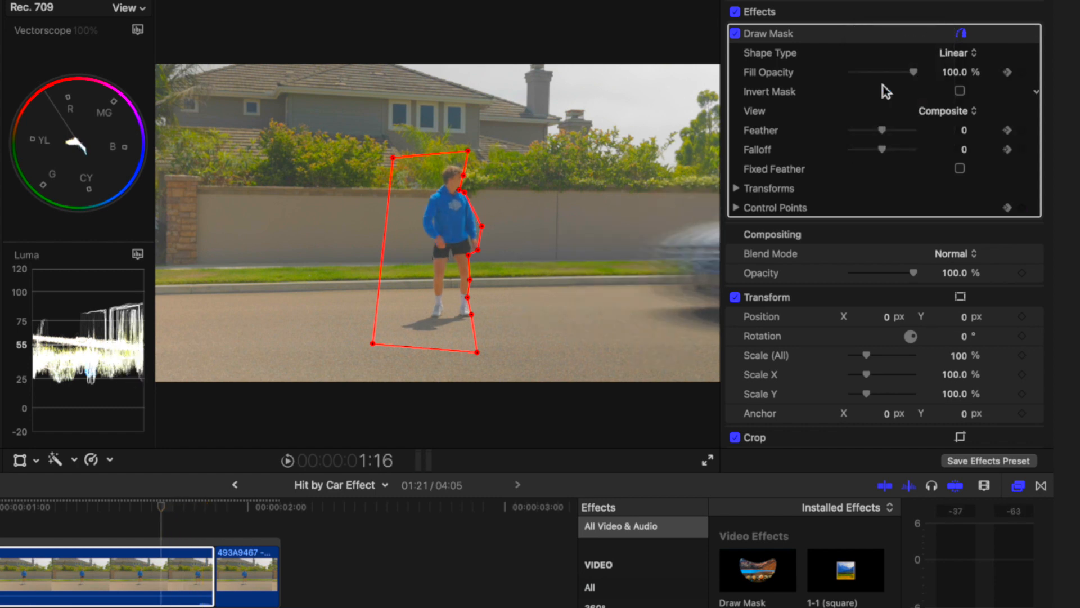